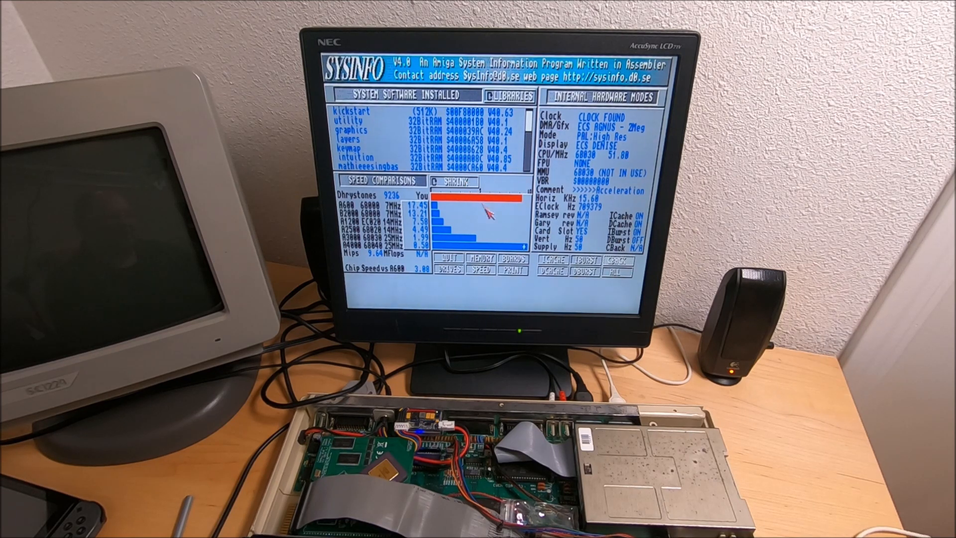
{"action": "mouse_move", "coordinate": [451, 241]}
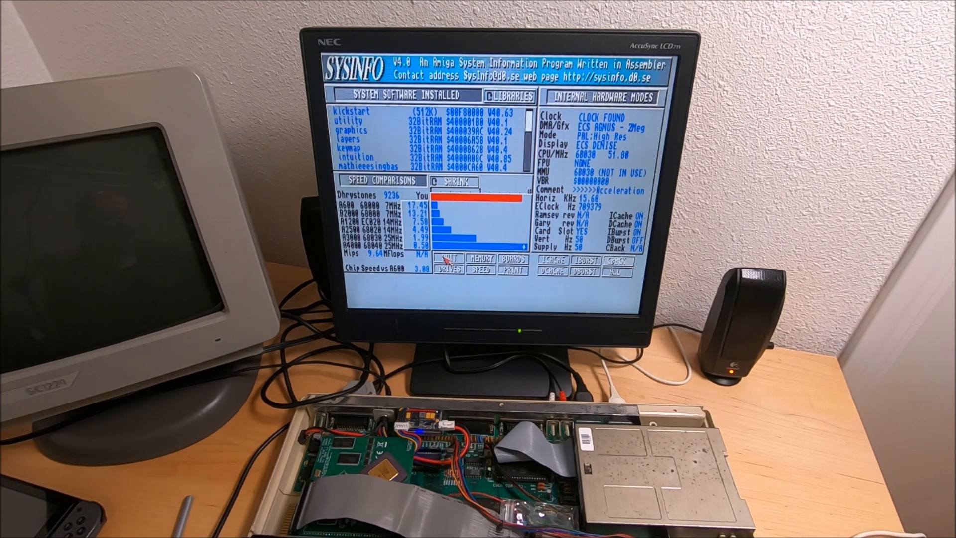
Quit SysInfo, then open the Games drawer and its WHD Games drawer listing A titles
{"action": "left_click", "coordinate": [448, 259]}
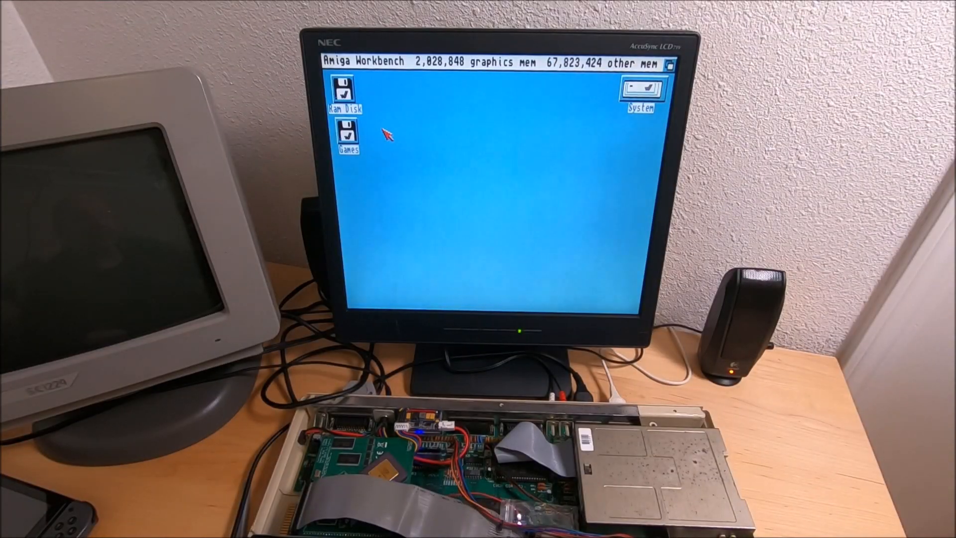
{"action": "double_click", "coordinate": [346, 131]}
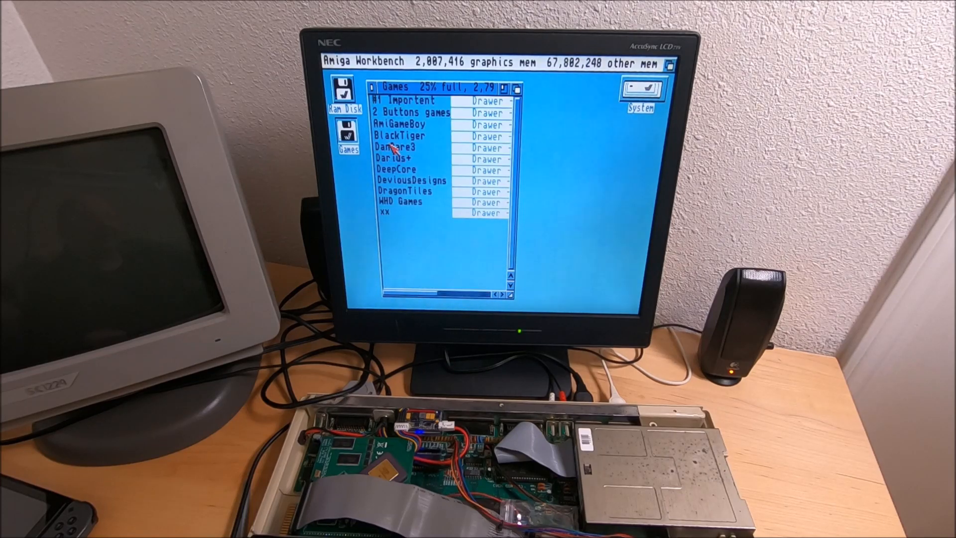
{"action": "double_click", "coordinate": [400, 201]}
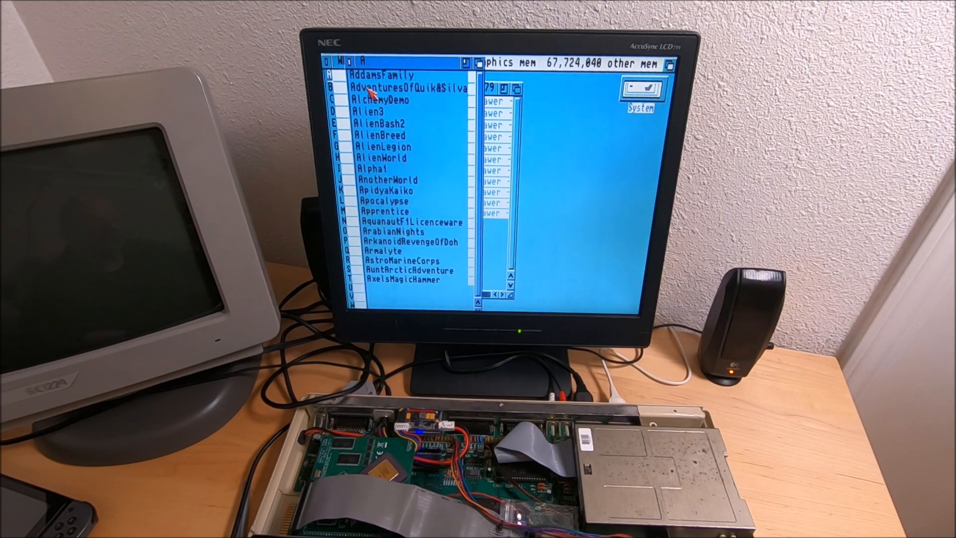
{"action": "double_click", "coordinate": [407, 89]}
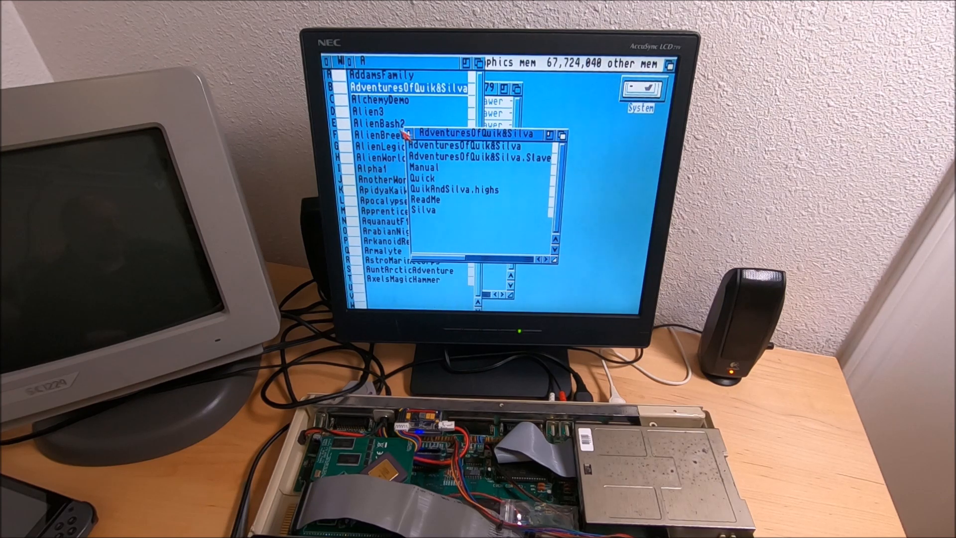
{"action": "left_click", "coordinate": [463, 146]}
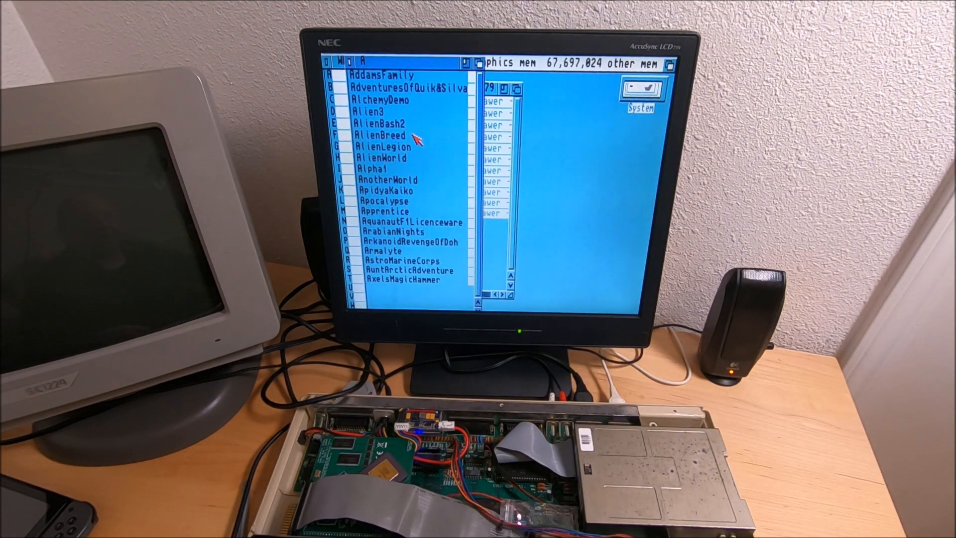
{"action": "double_click", "coordinate": [378, 169]}
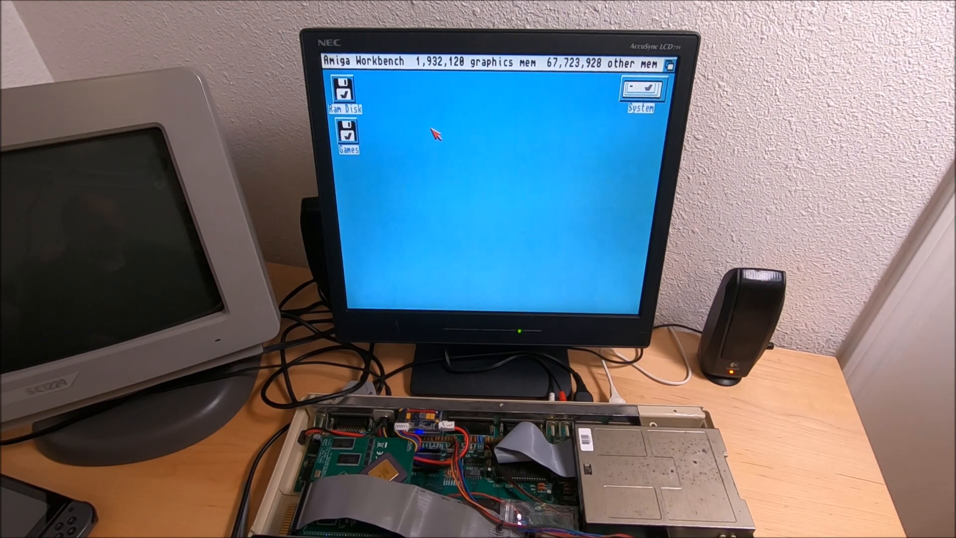
{"action": "mouse_move", "coordinate": [570, 109]}
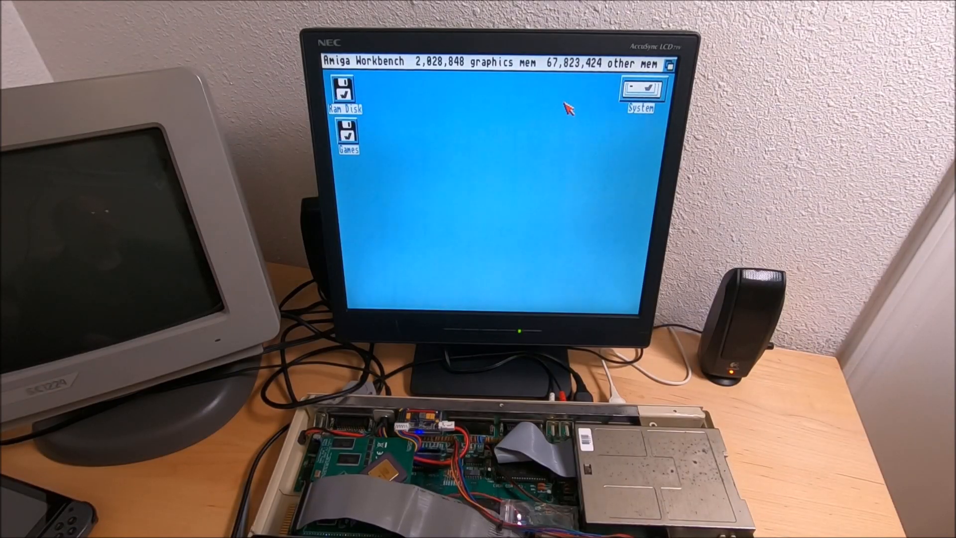